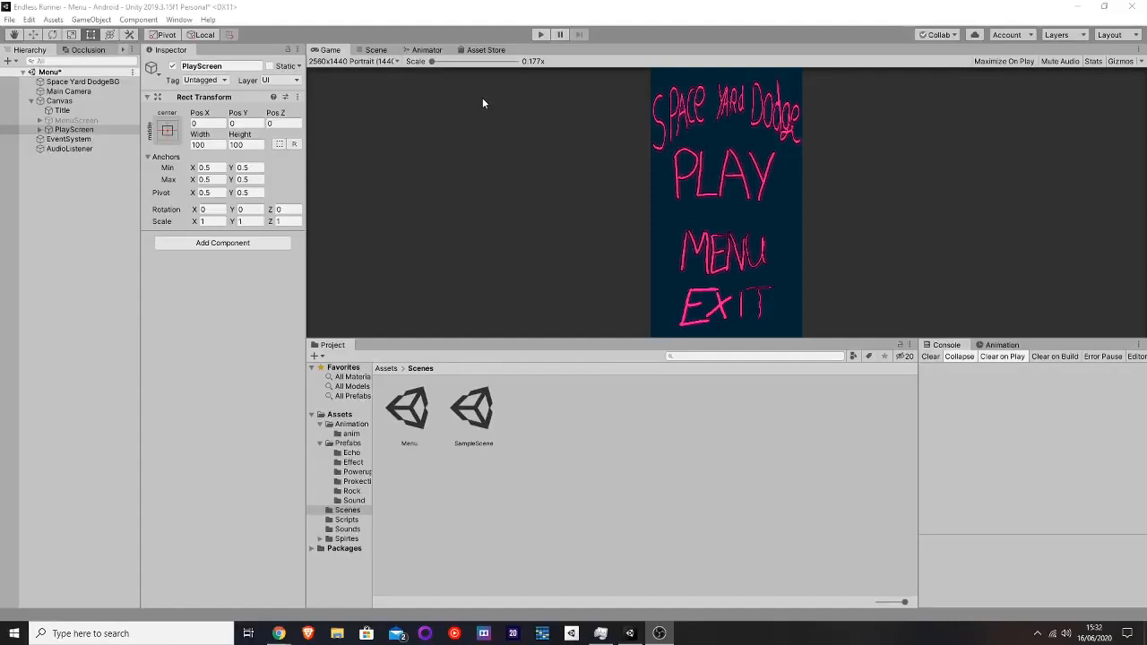
pyautogui.moveTo(407, 65)
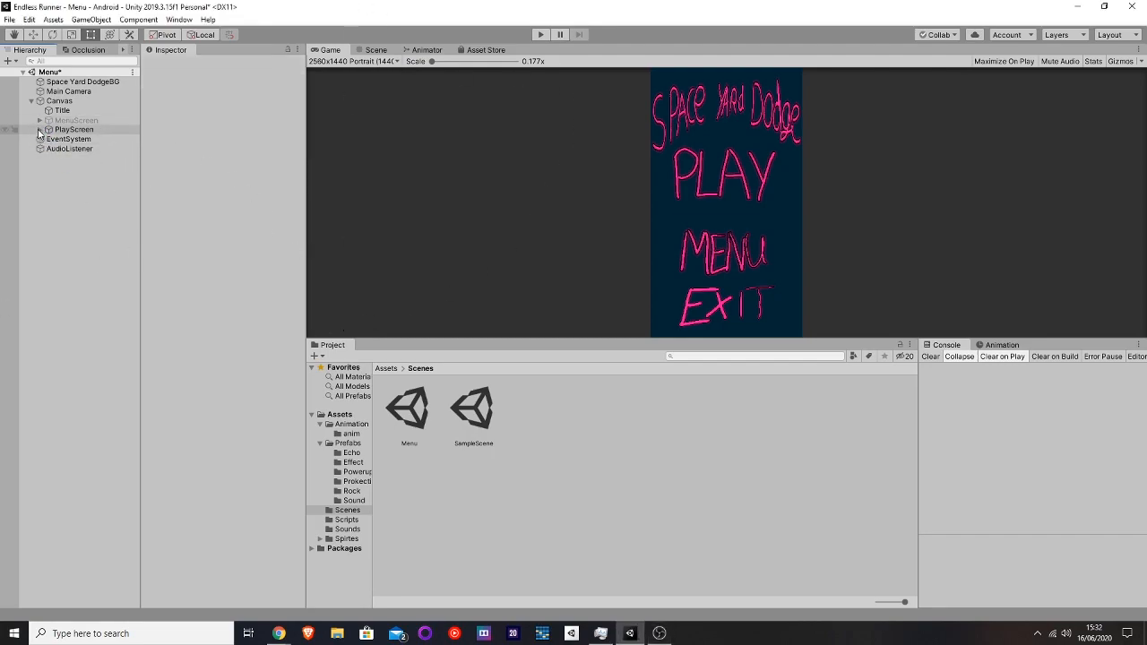
# Expand PlayScreen and select the Play button to see its MainMenu.PlayGame click event
pyautogui.click(42, 129)
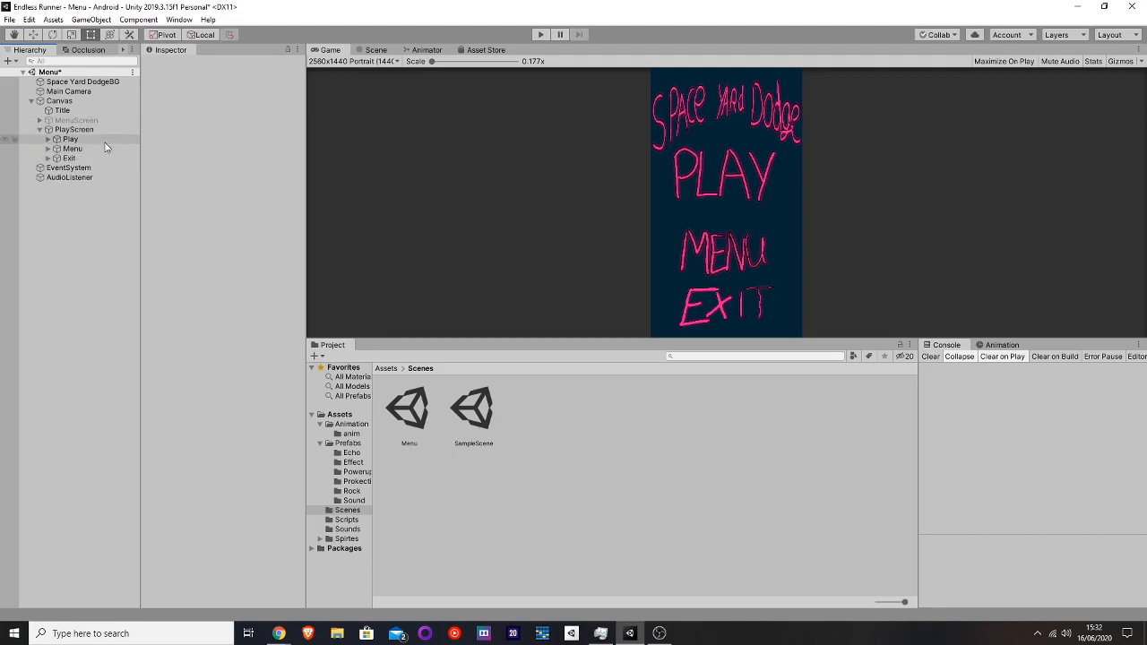
pyautogui.click(70, 139)
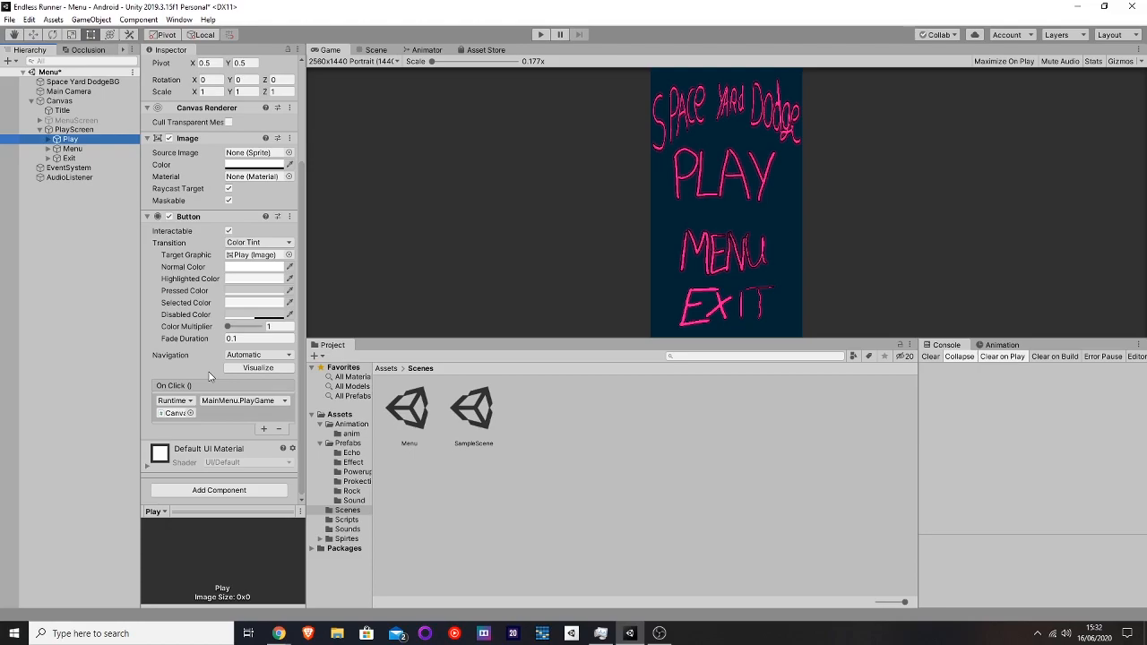
pyautogui.moveTo(618, 172)
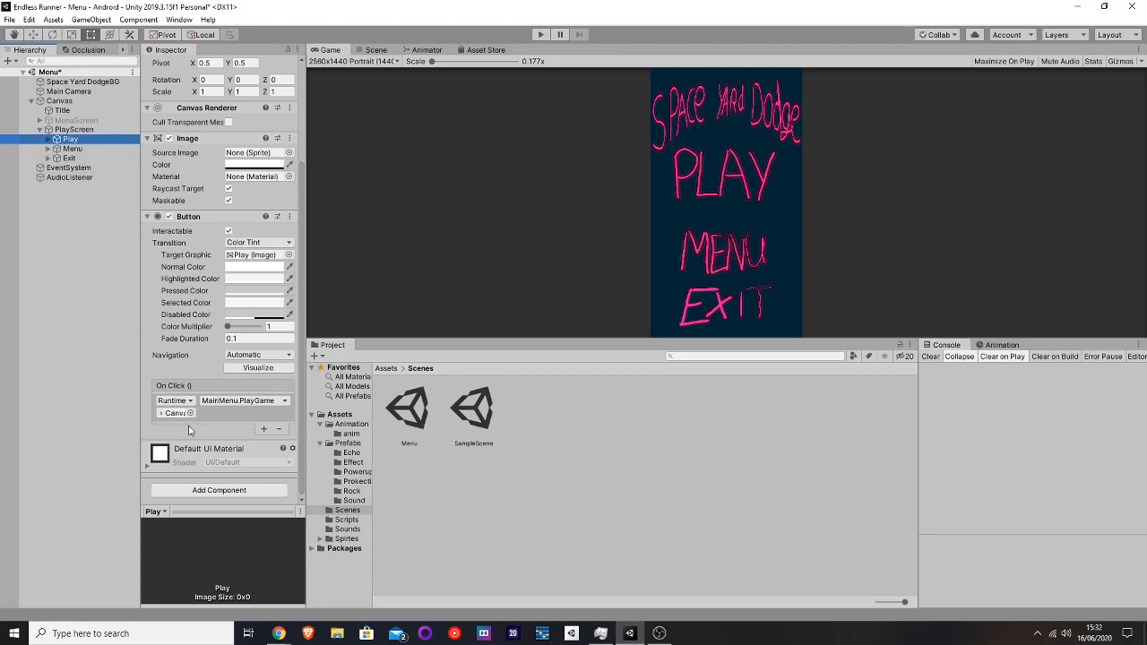
pyautogui.moveTo(181, 456)
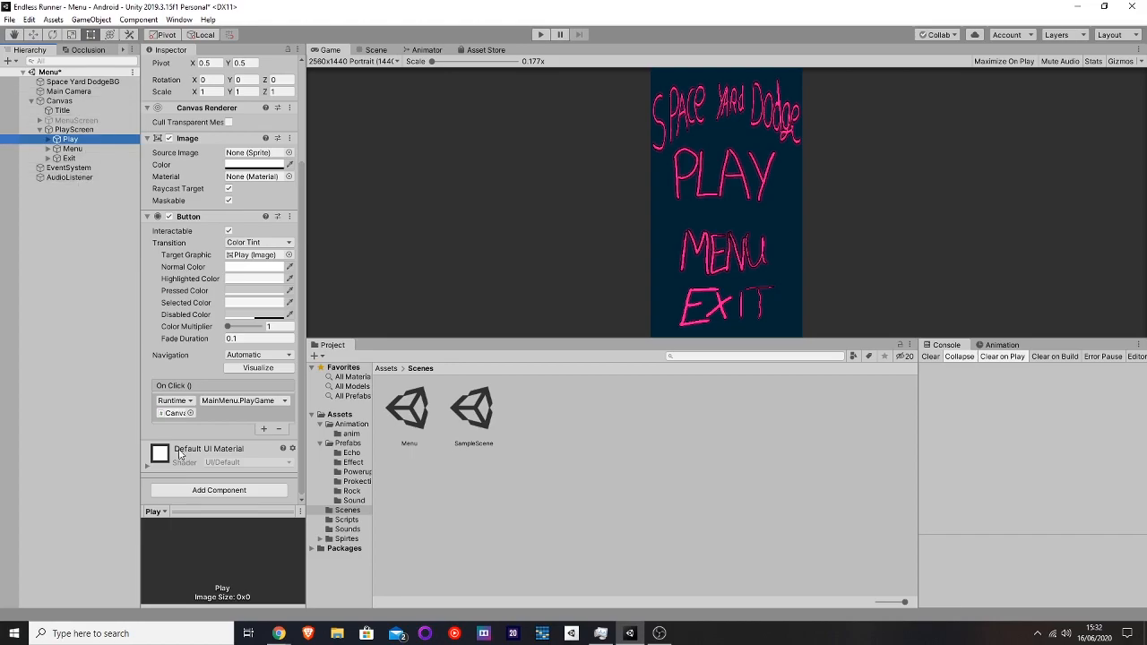
# Select the Canvas to view its MainMenu script, then reselect the Play button
pyautogui.click(60, 100)
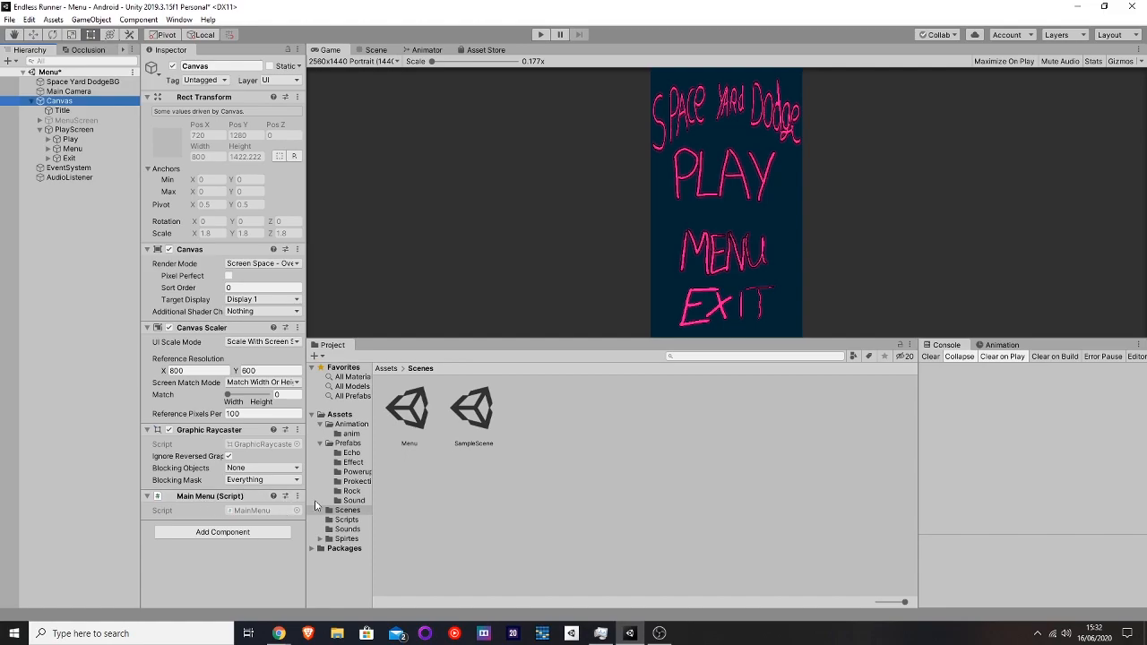
pyautogui.click(69, 139)
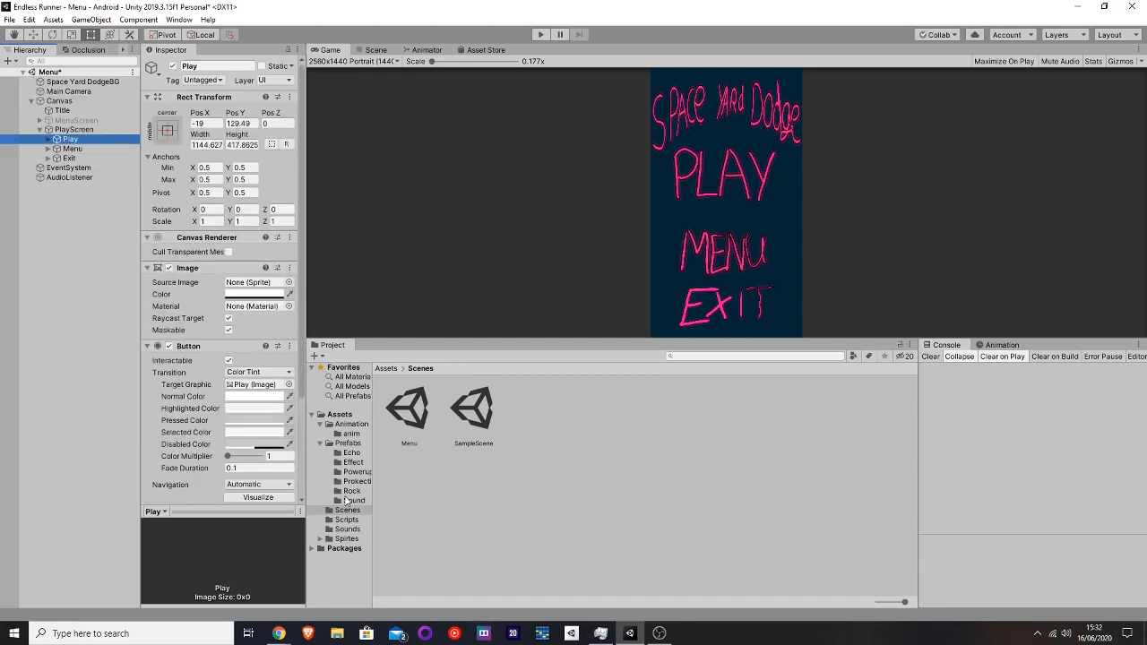
pyautogui.moveTo(356, 482)
pyautogui.write('mai')
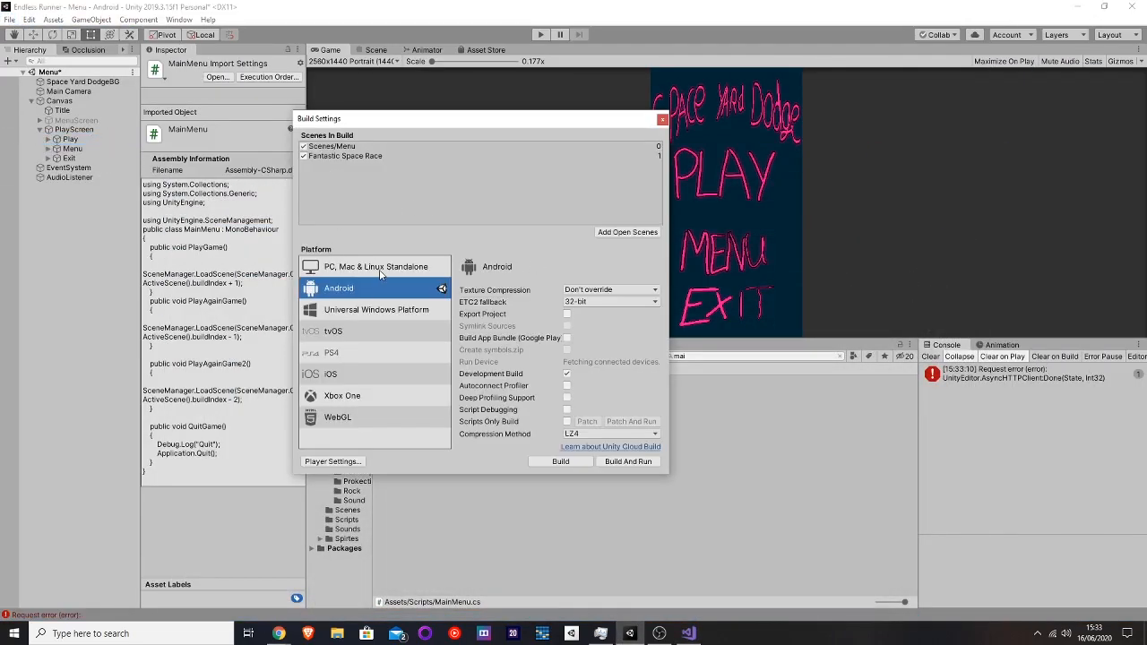
# Open the MainMenu script in Visual Studio from its import settings
pyautogui.click(345, 156)
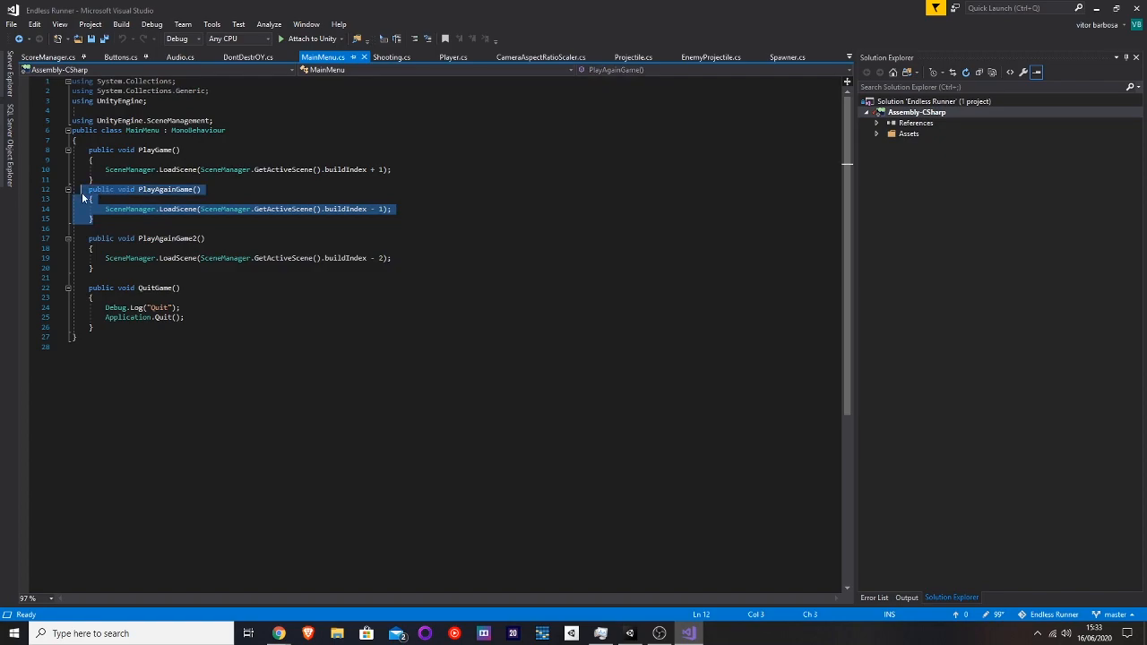
# Delete the PlayAgainGame method from the MainMenu script
pyautogui.press('Delete')
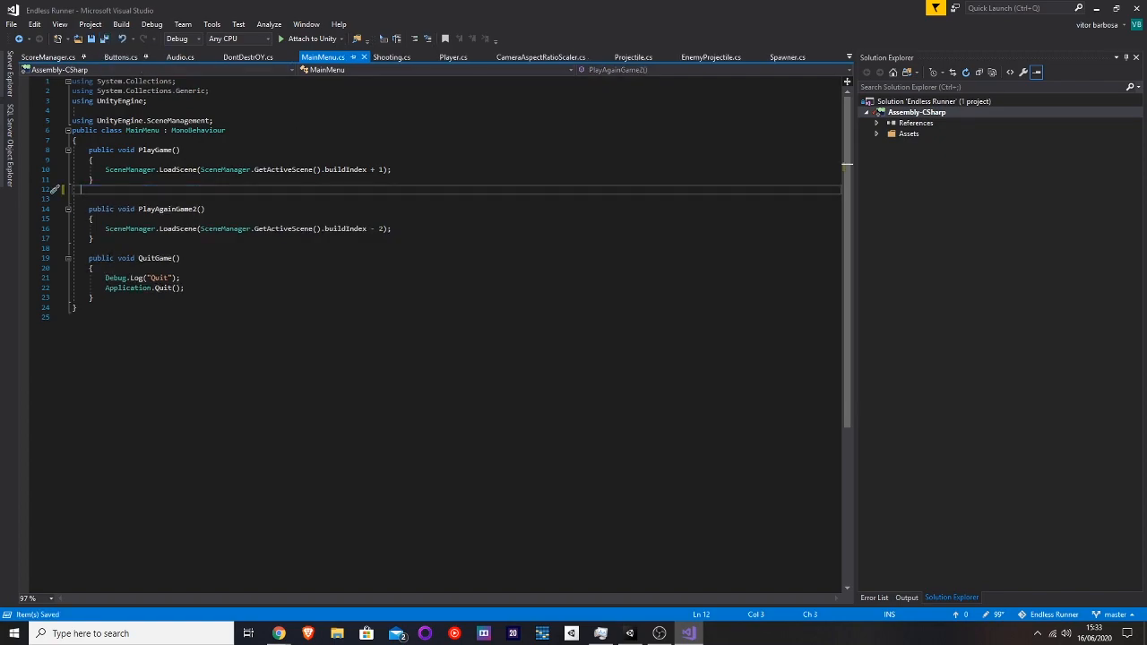
pyautogui.moveTo(77, 209); pyautogui.dragTo(106, 239)
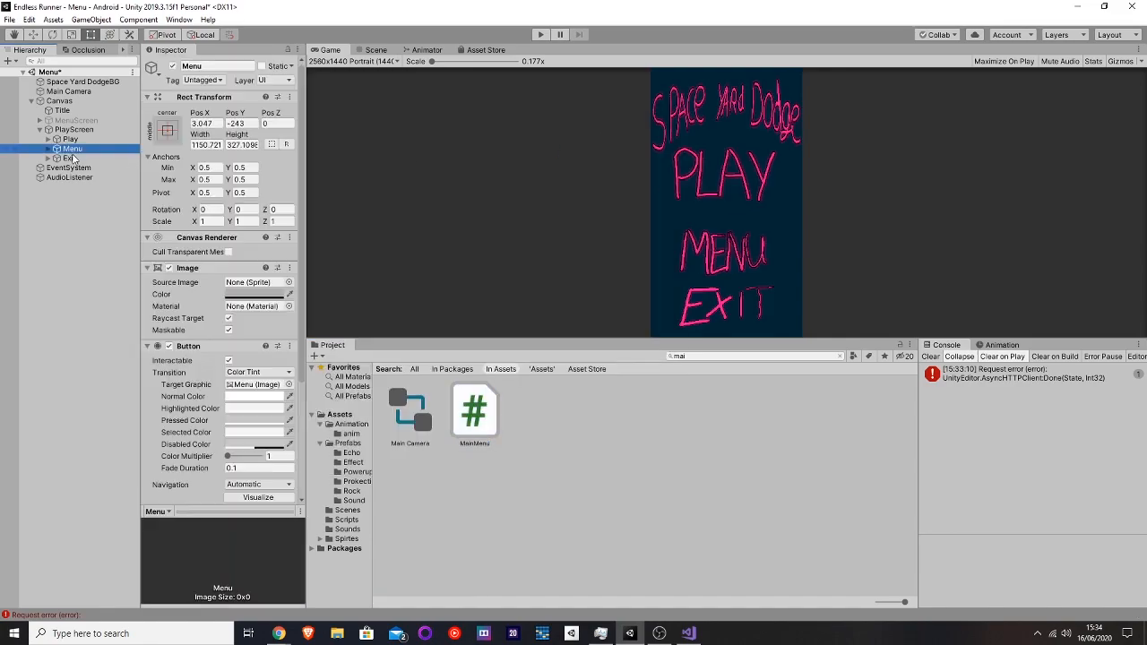
# Select the Menu button and add a third empty On Click action after the SetActive ones
pyautogui.click(68, 158)
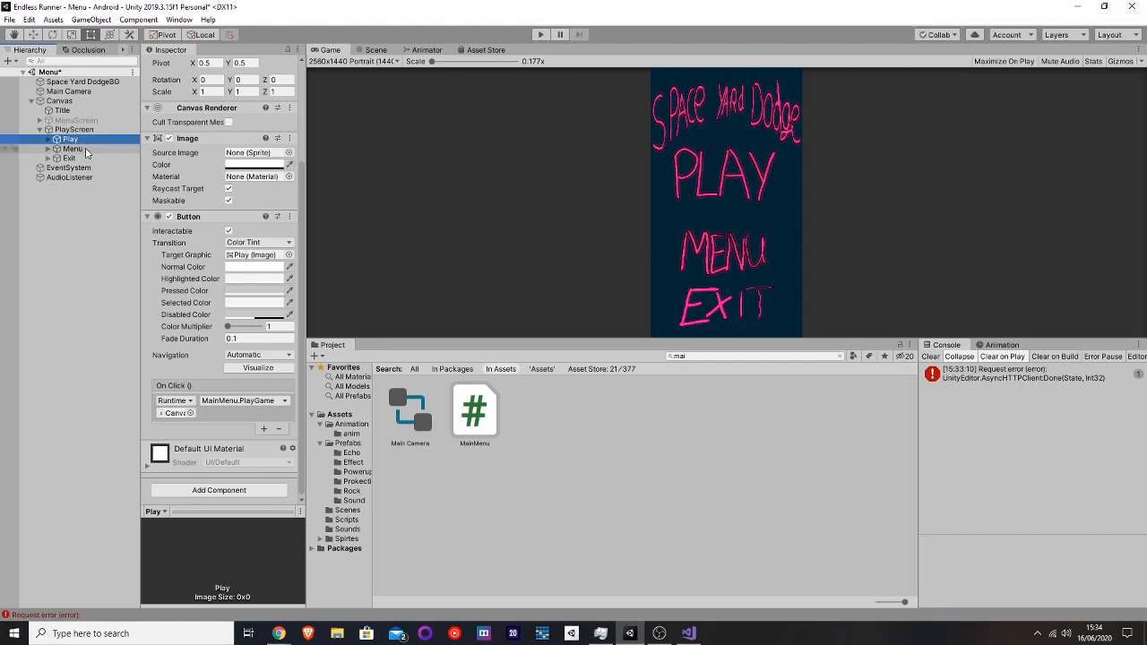
pyautogui.click(72, 149)
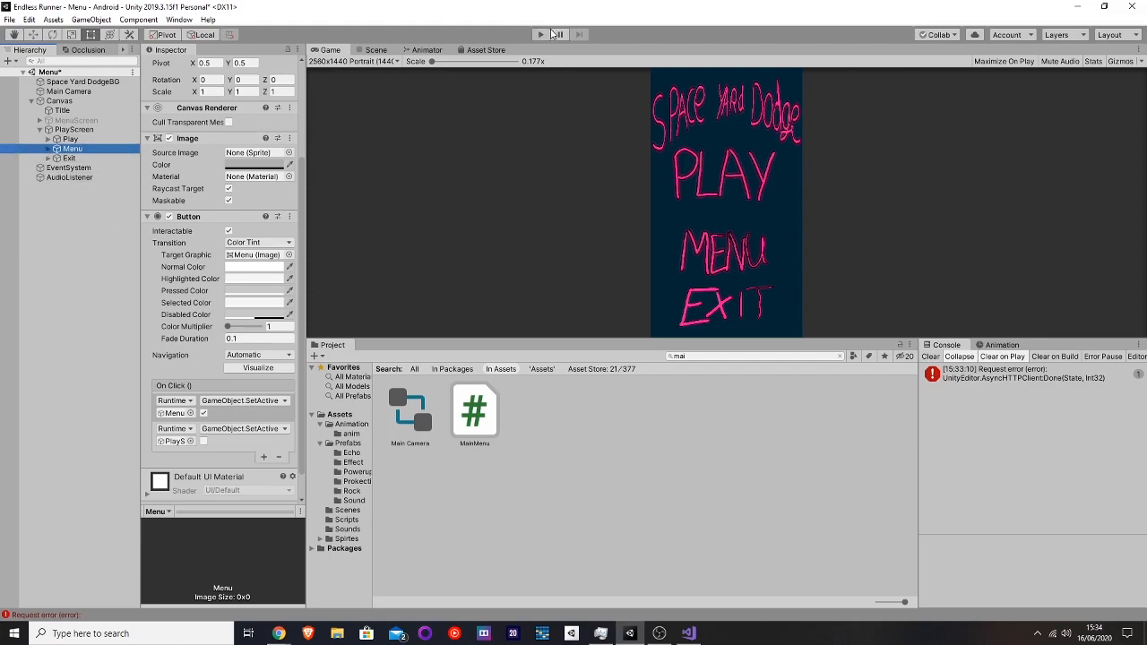
pyautogui.click(540, 34)
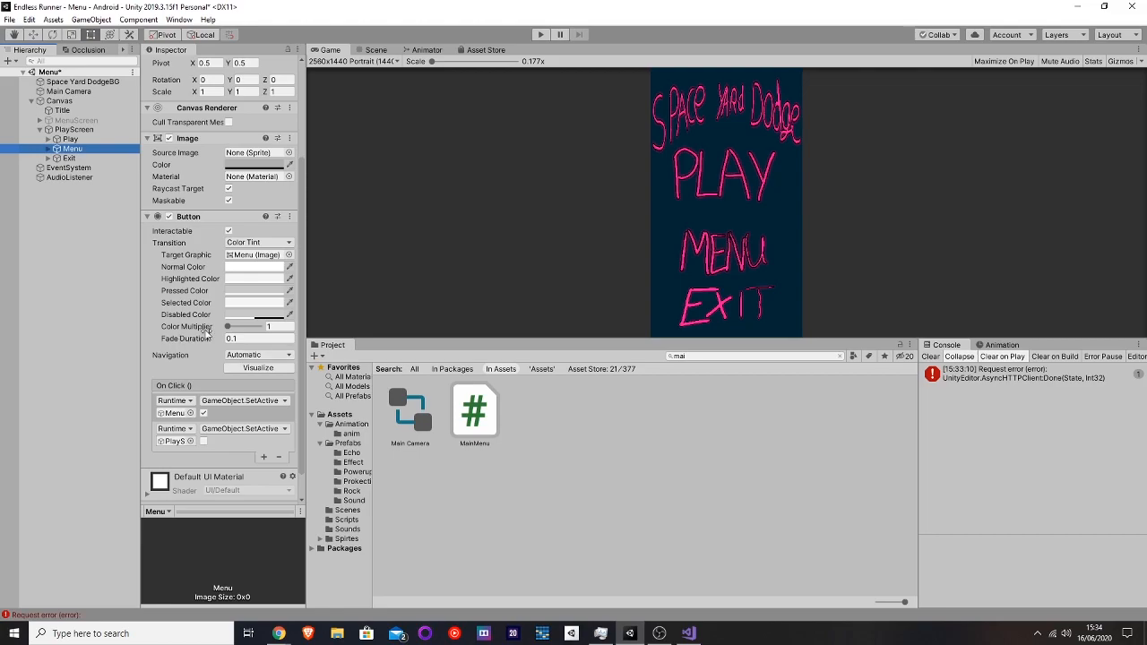
pyautogui.moveTo(264, 462)
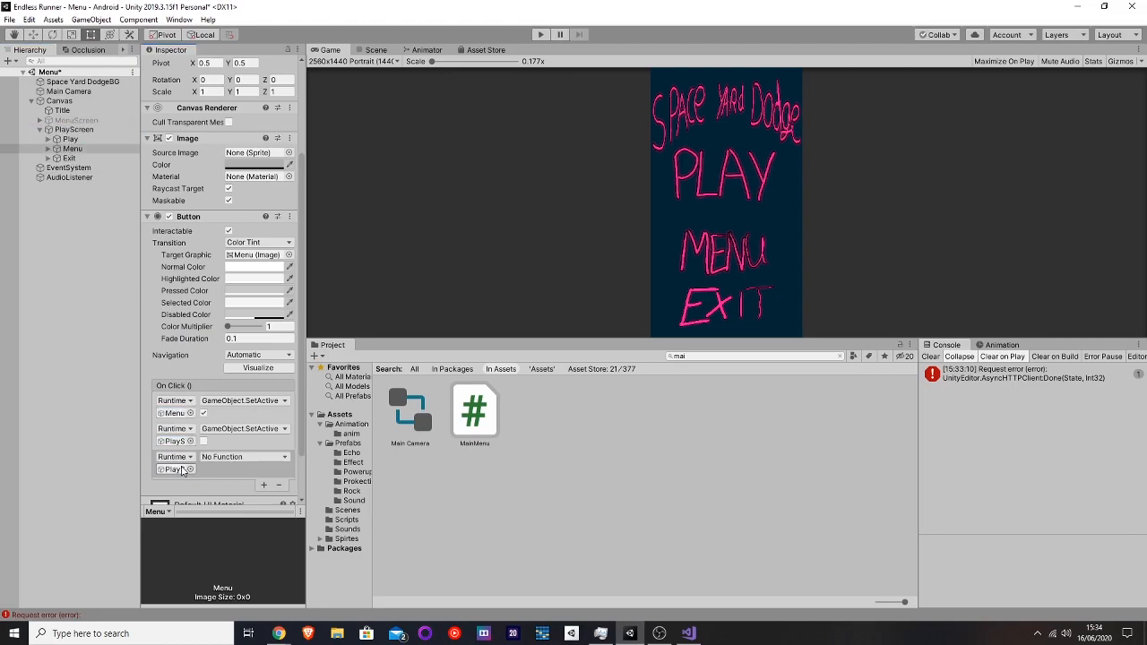
# Remove the empty On Click action, test MENU in play mode, then stop the game
pyautogui.click(245, 456)
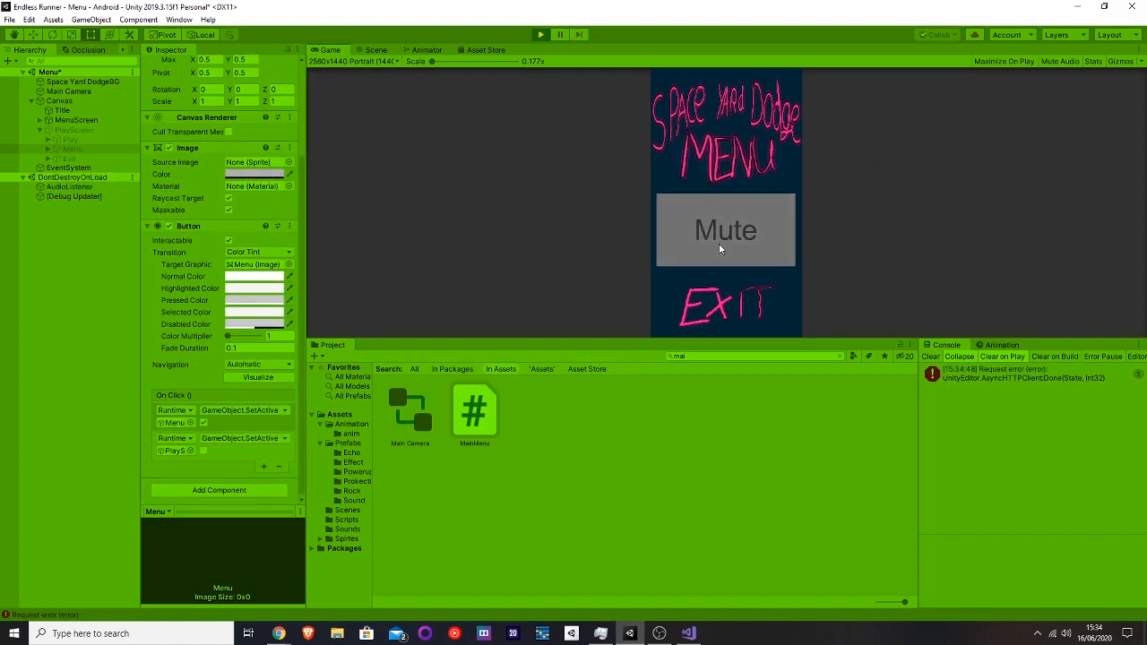
pyautogui.moveTo(759, 150)
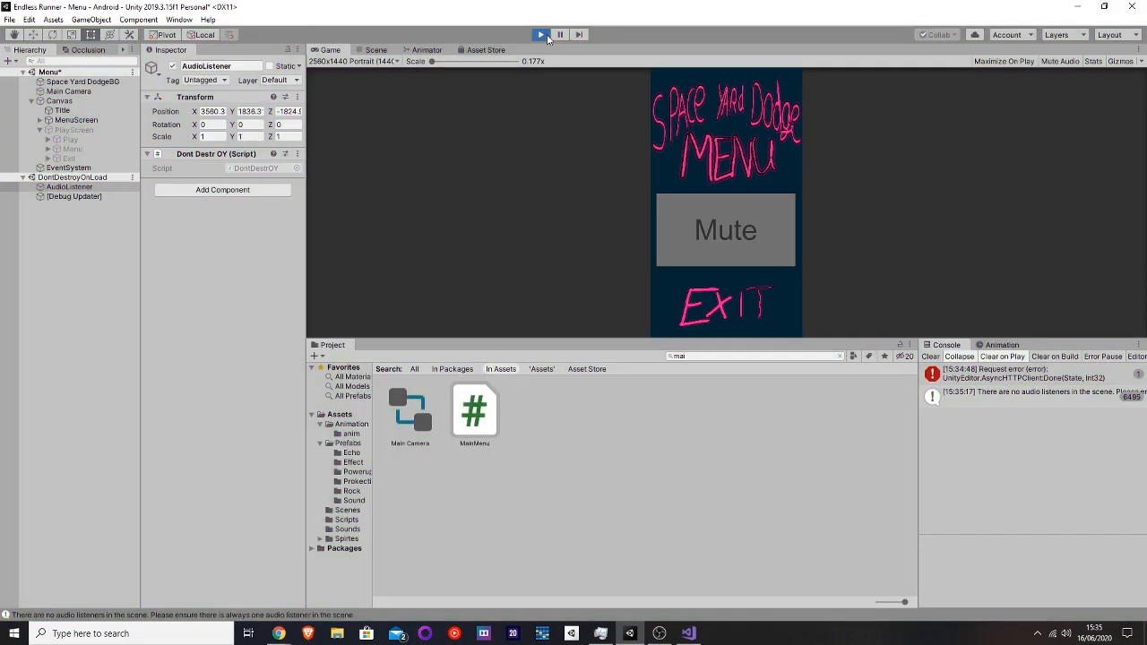
pyautogui.click(541, 34)
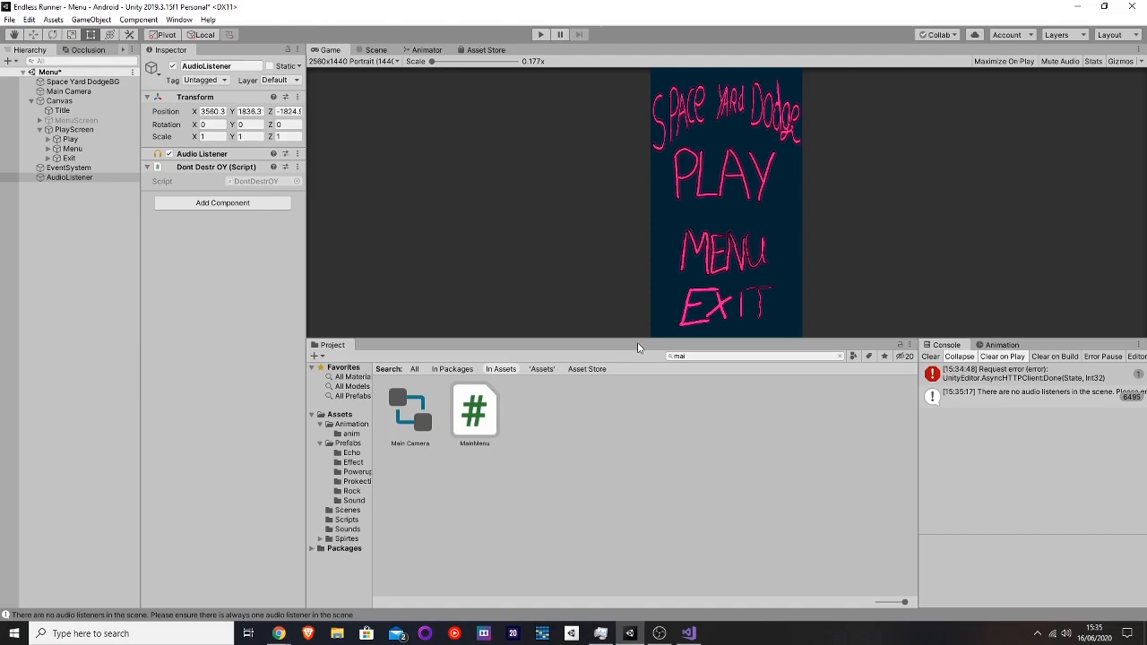
pyautogui.moveTo(696, 258)
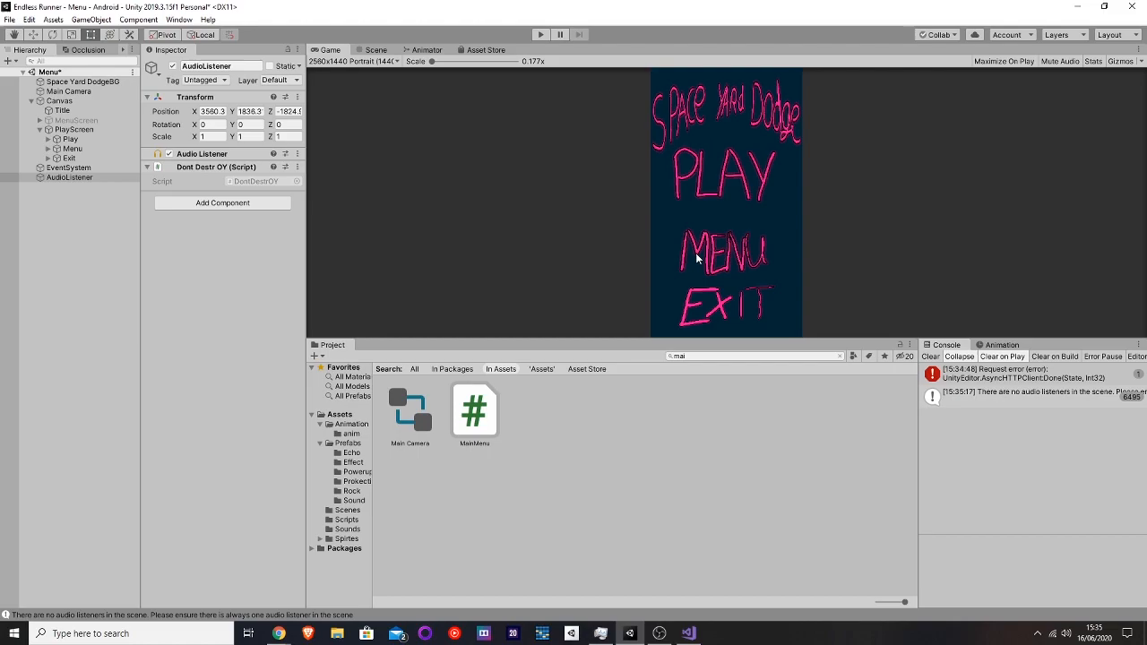
pyautogui.moveTo(48, 363)
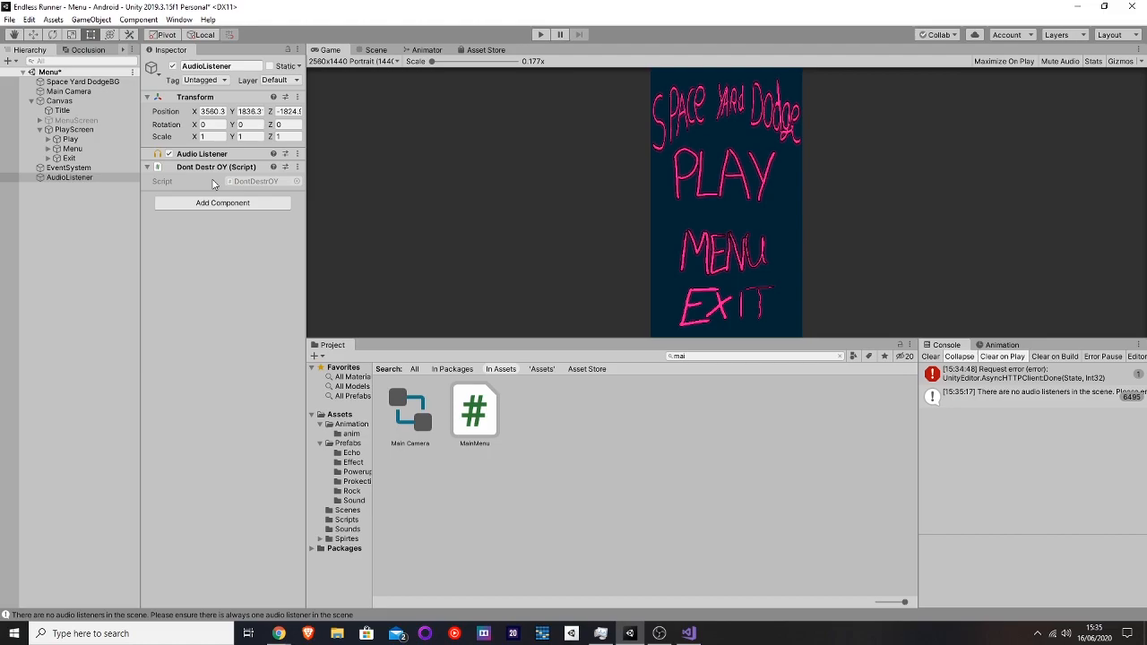
pyautogui.moveTo(778, 43)
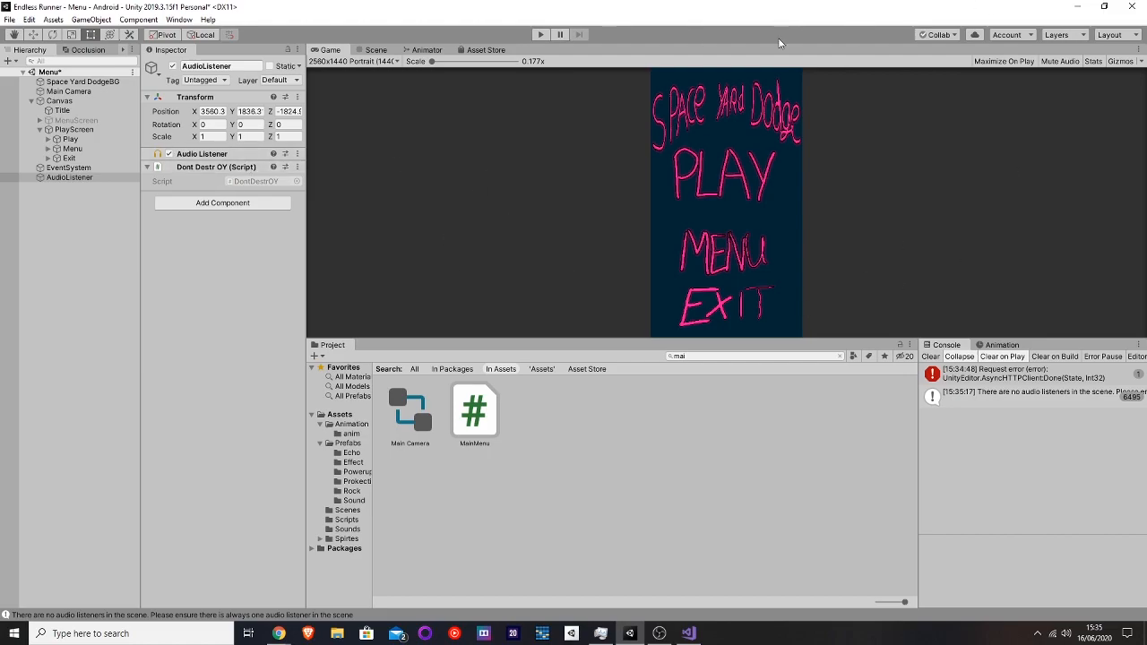
pyautogui.moveTo(652, 185)
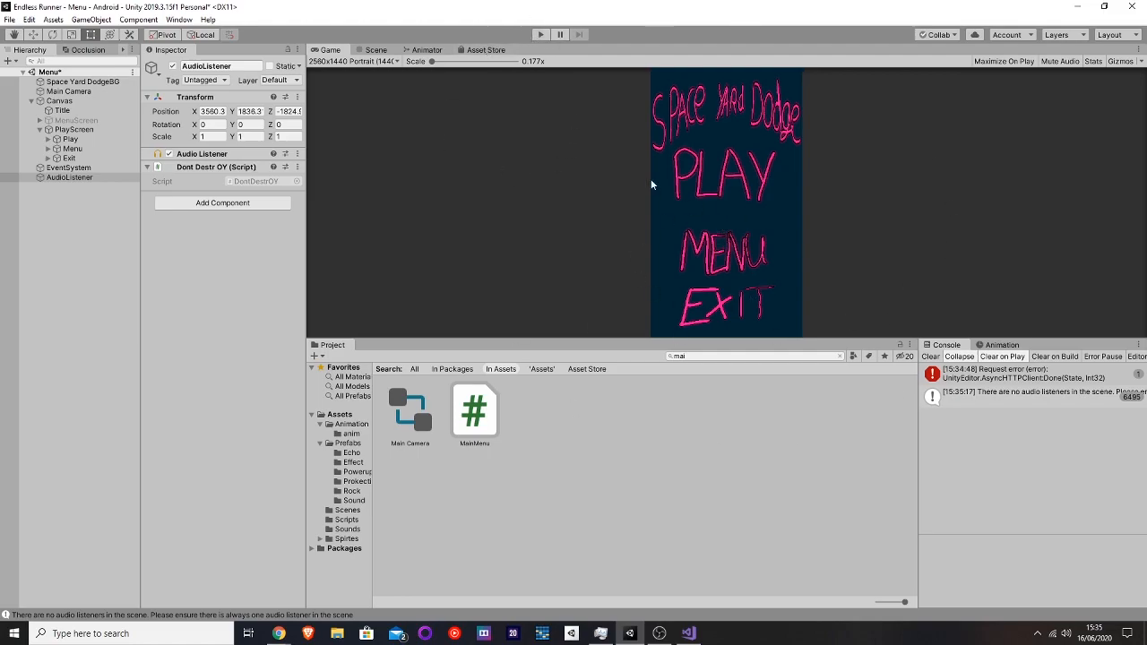
pyautogui.moveTo(550, 53)
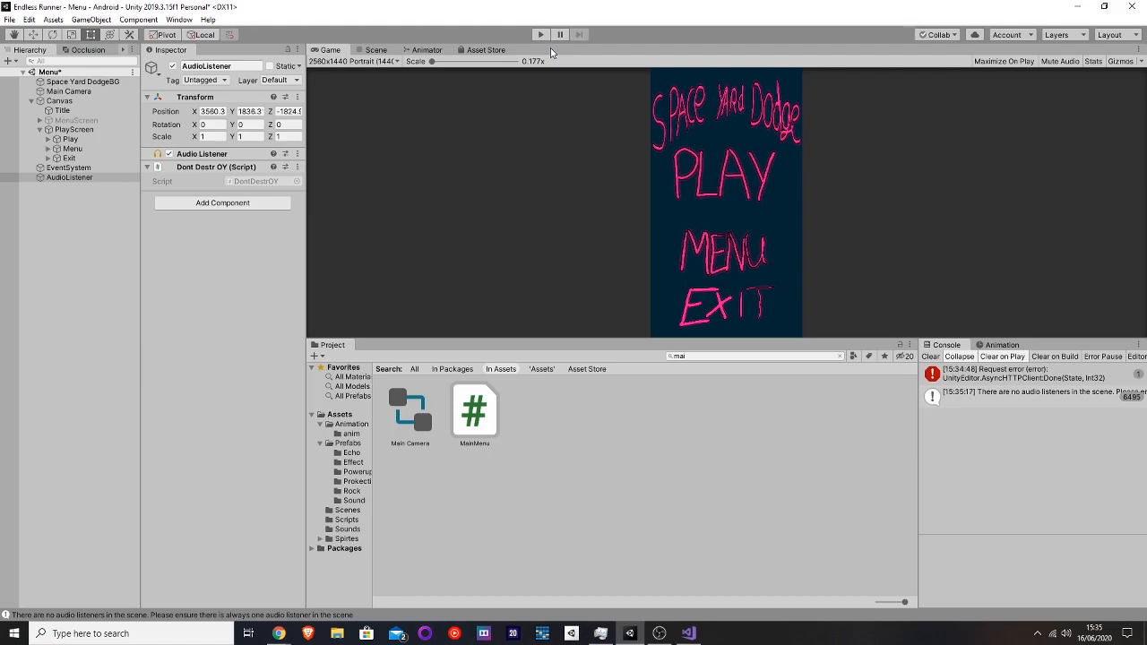
# Review the Menu button's SetActive click events toggling Menu on and PlayScreen off
pyautogui.click(71, 147)
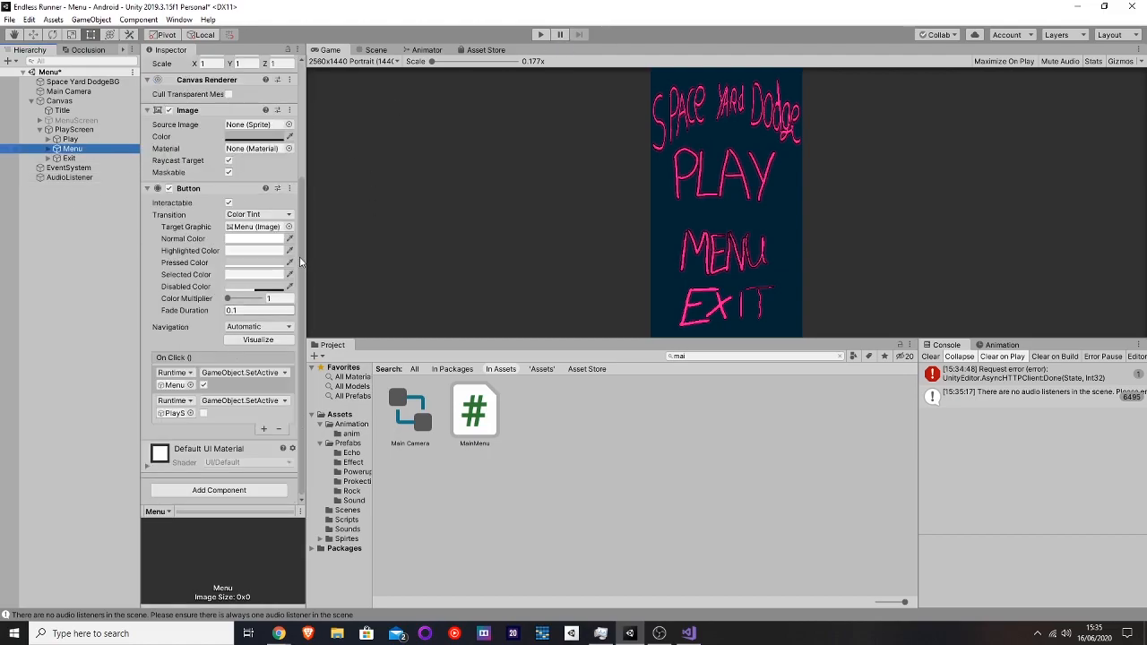
pyautogui.moveTo(789, 87)
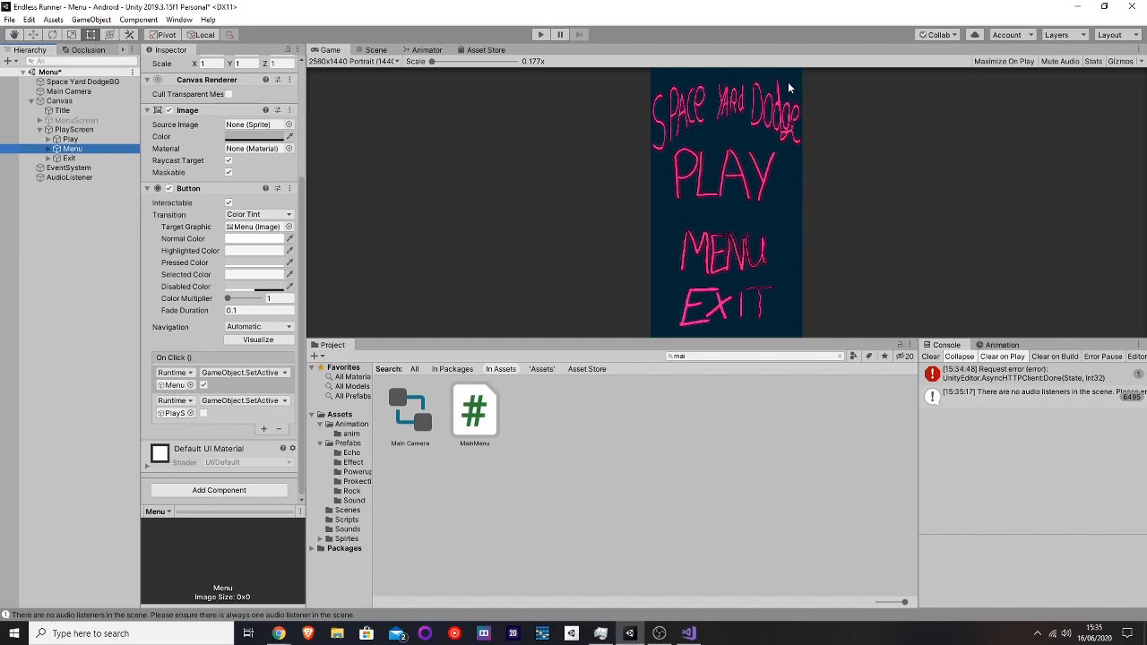
pyautogui.moveTo(510, 59)
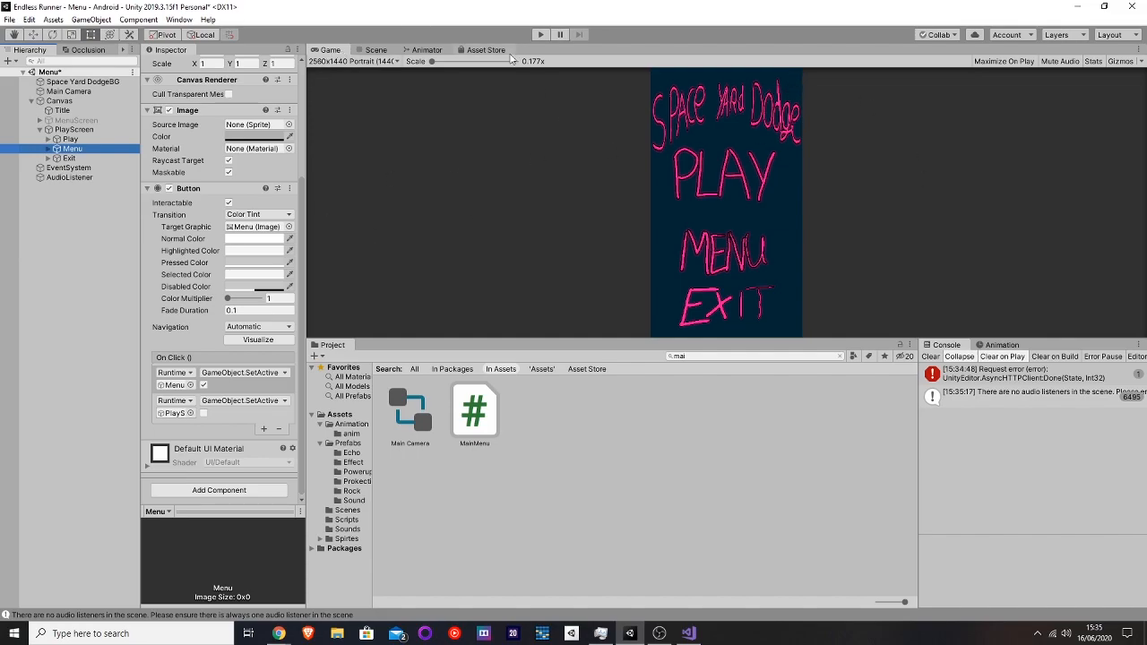
pyautogui.moveTo(747, 76)
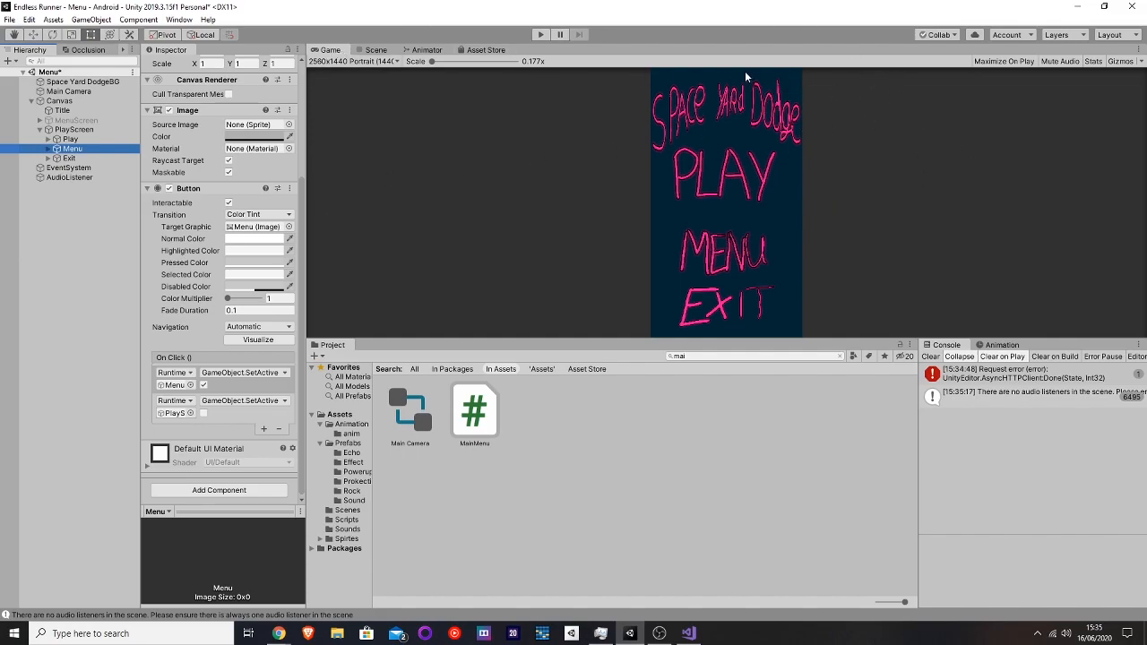
pyautogui.moveTo(652, 42)
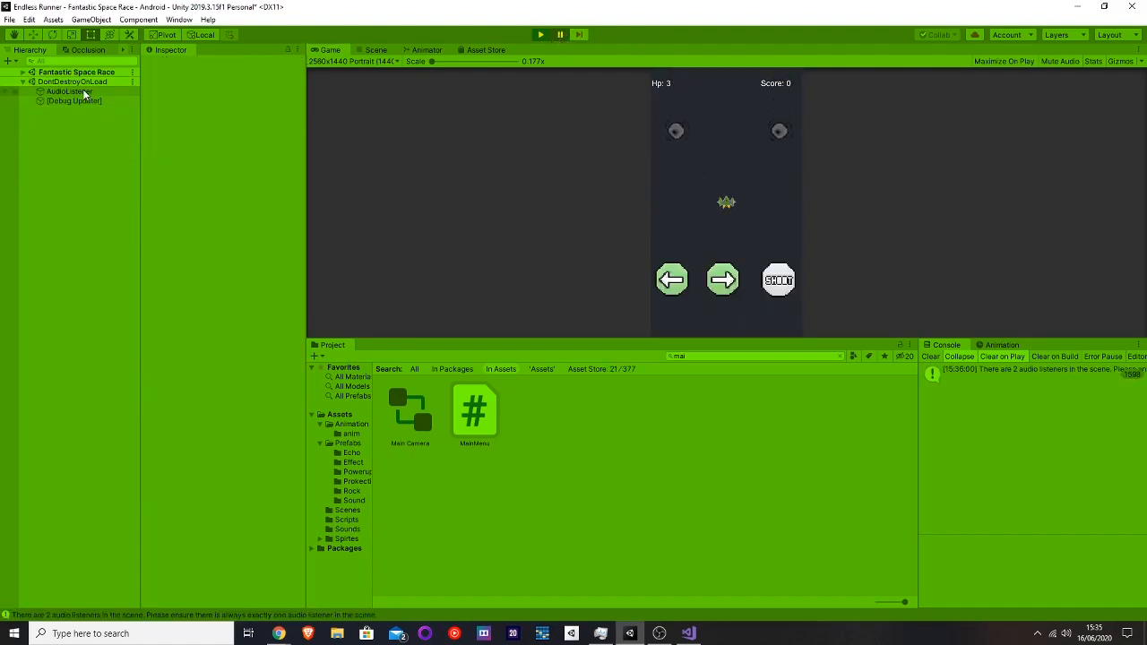
# Stop play mode and search the Project window for 'dont' to find DontDestrOY
pyautogui.click(69, 90)
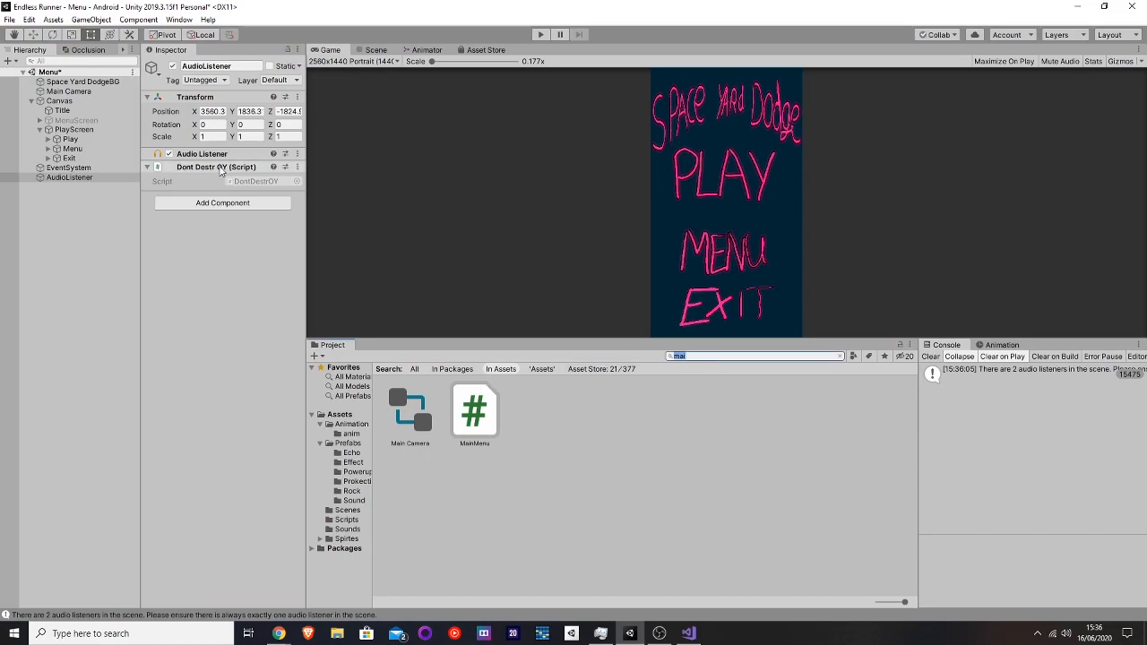
pyautogui.write('dont')
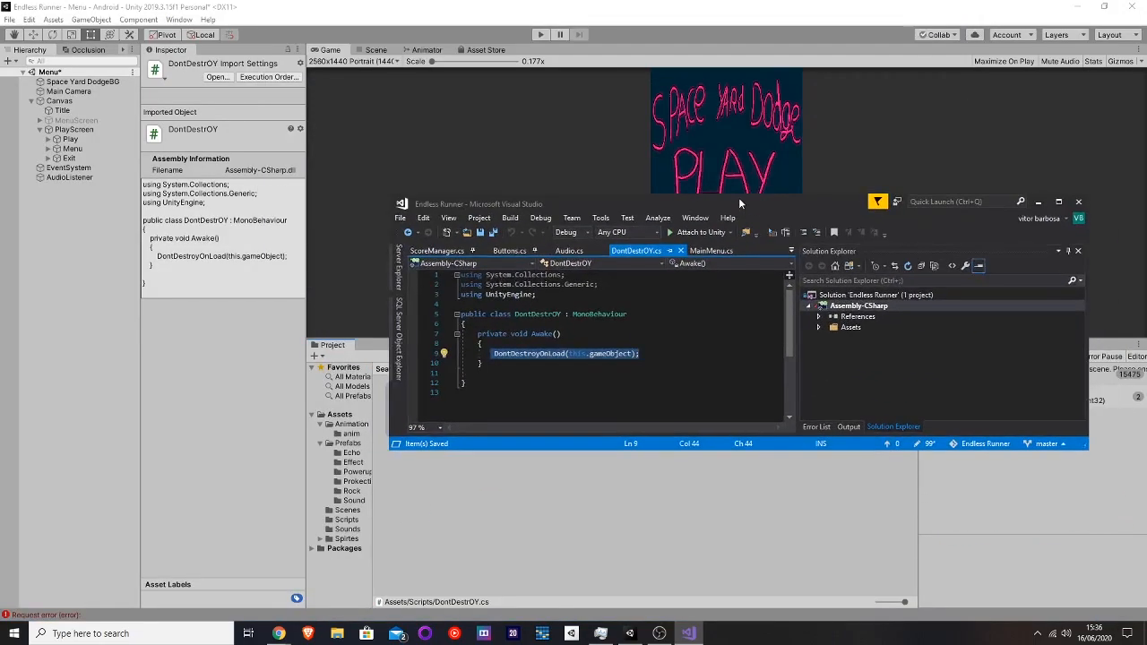
# Maximize Visual Studio and switch to the Audio.cs tab
pyautogui.click(439, 250)
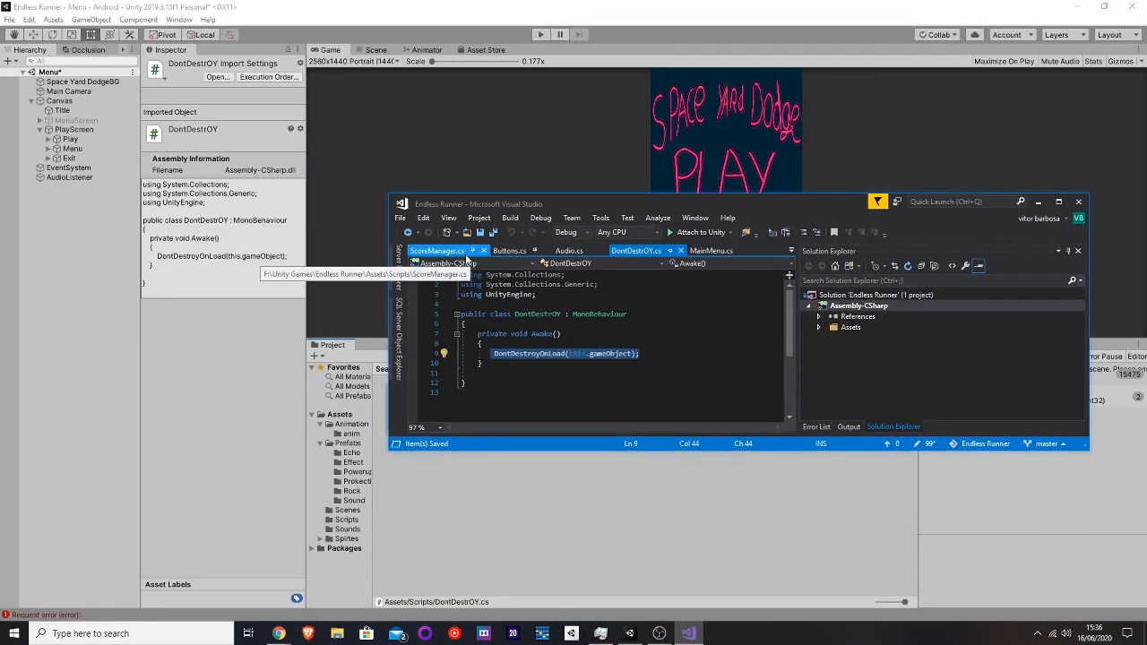
pyautogui.moveTo(888, 160)
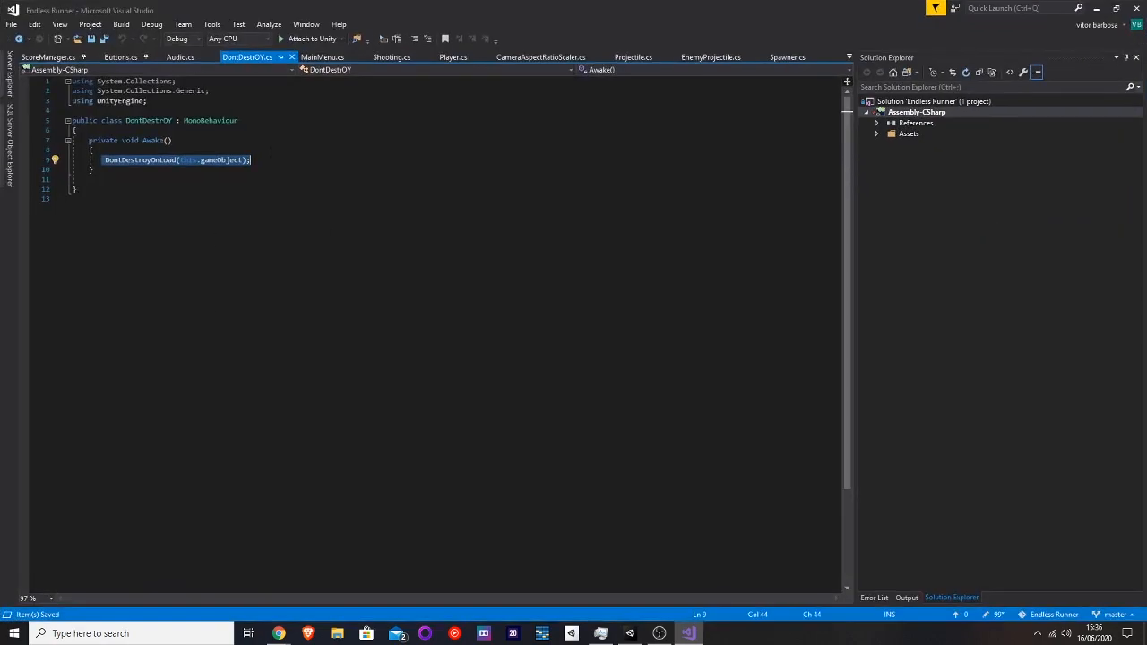
pyautogui.click(180, 56)
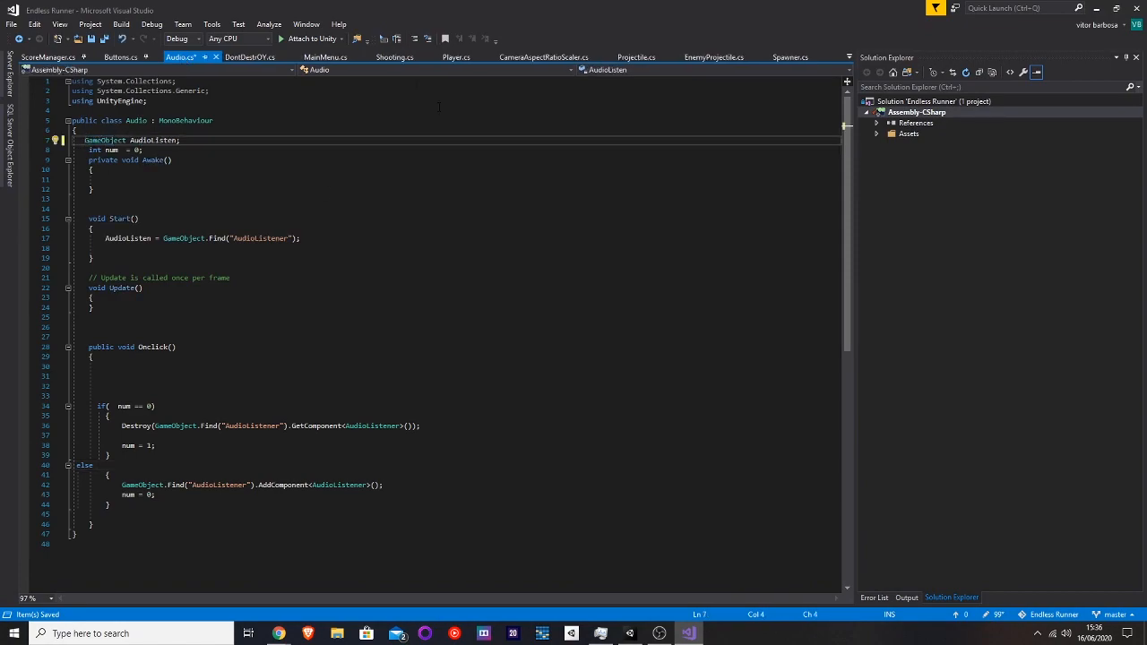
# Select and delete the AudioListener lookup code from Audio.cs, leaving num and Onclick
pyautogui.doubleClick(104, 139)
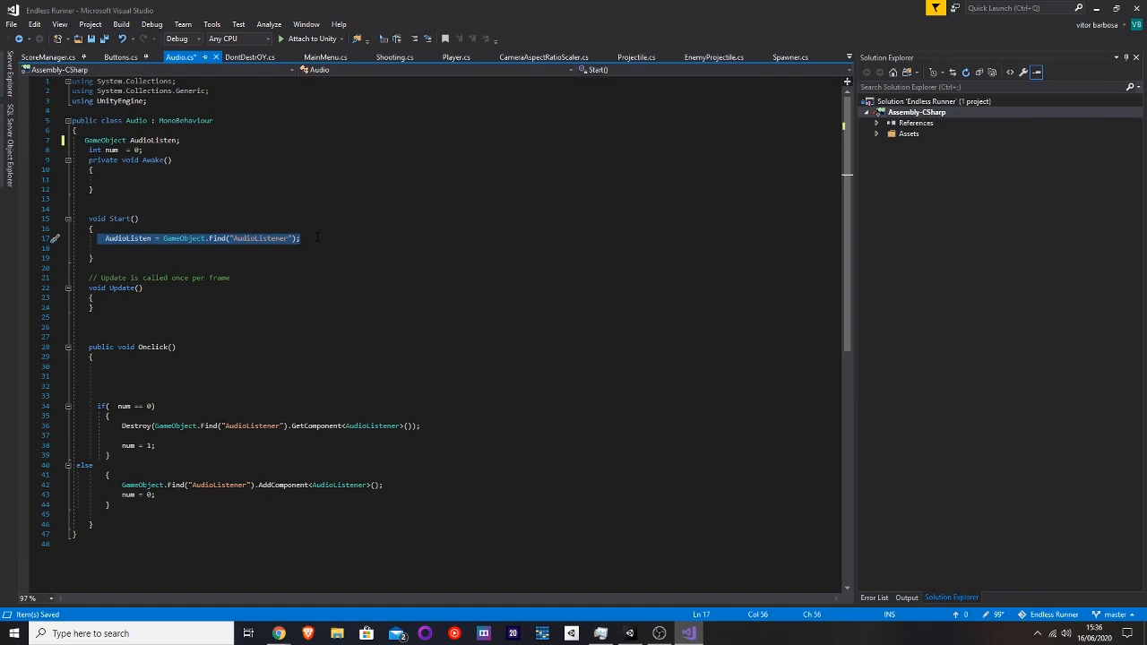
pyautogui.press('Delete')
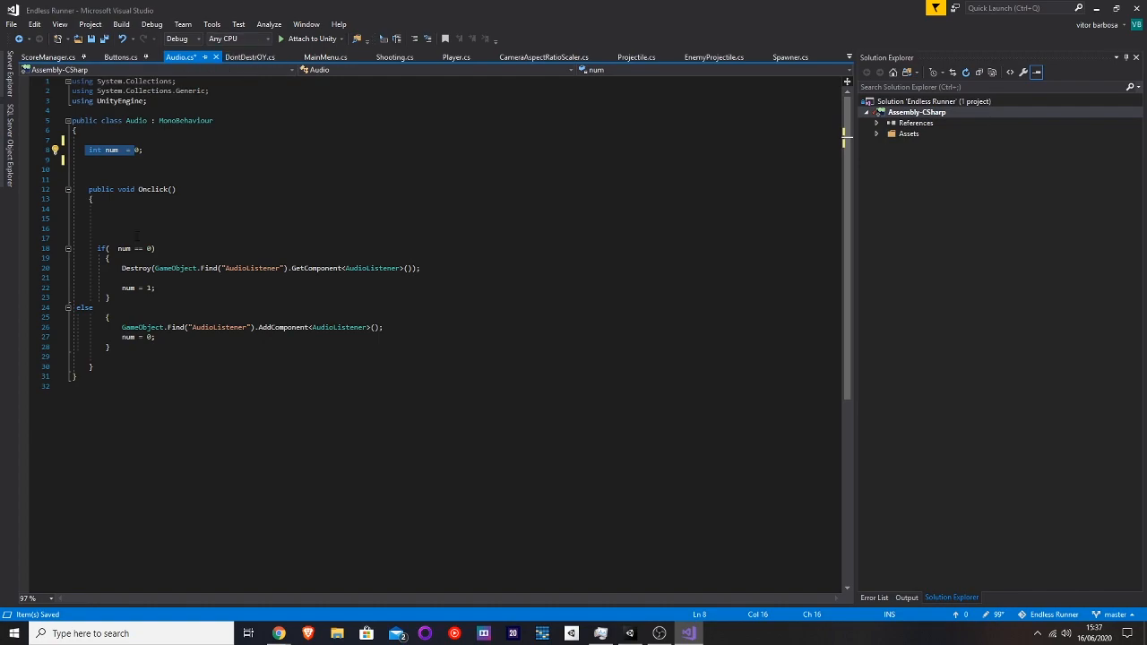
pyautogui.moveTo(124, 248)
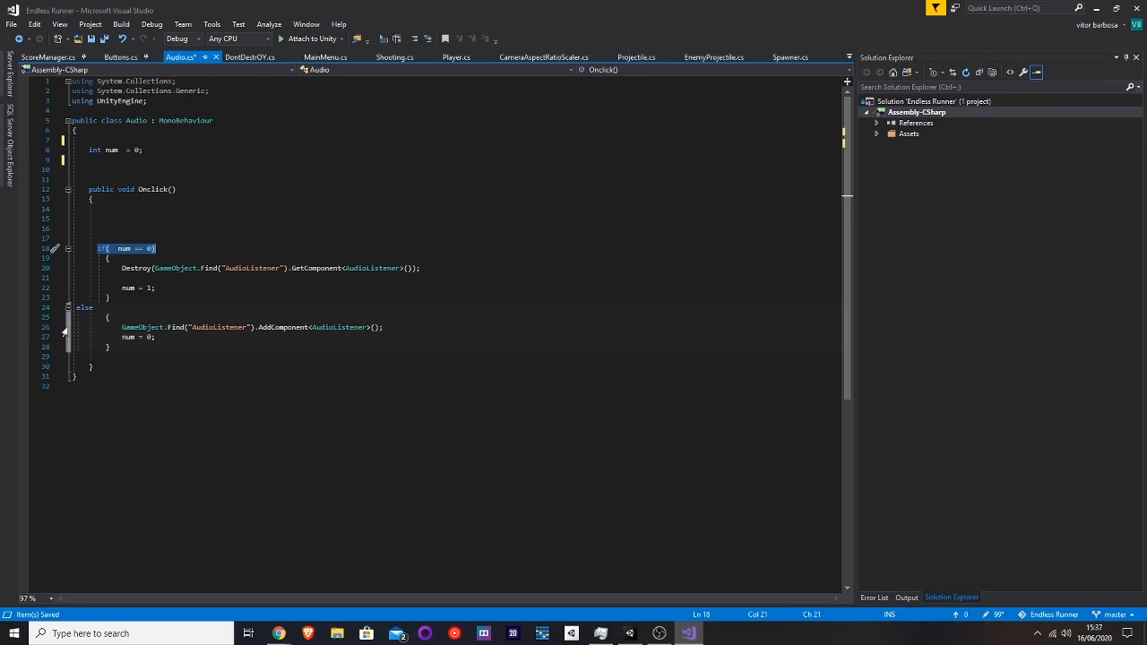
# Select MenuScreen with its Audio script and show the menu in the Scene view
pyautogui.click(103, 318)
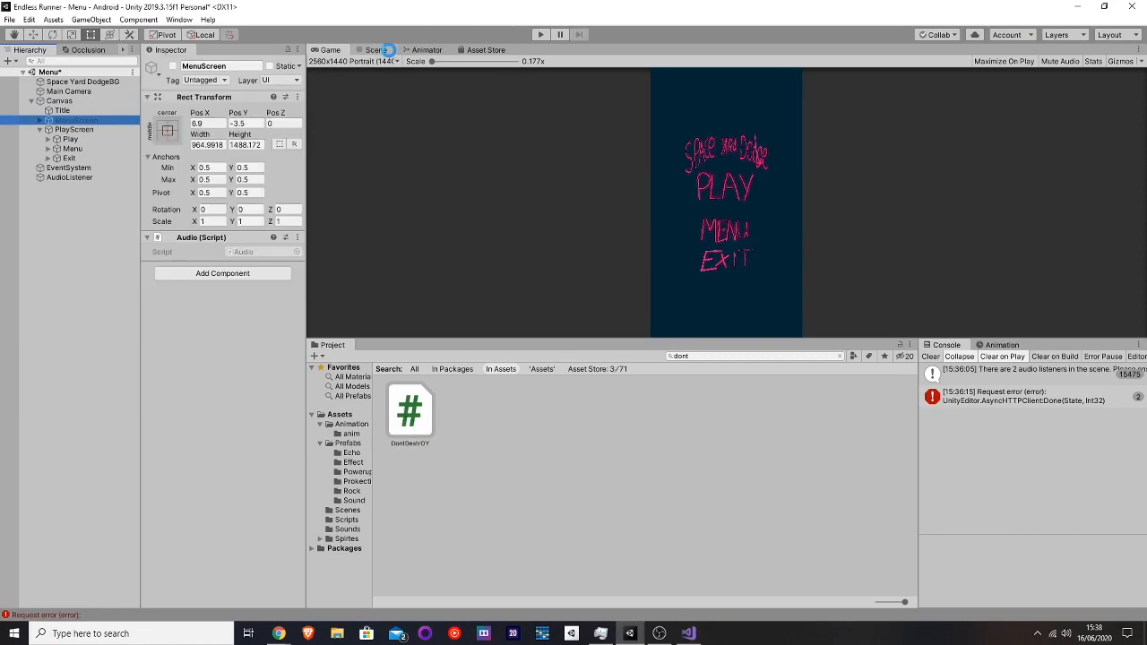
pyautogui.click(375, 49)
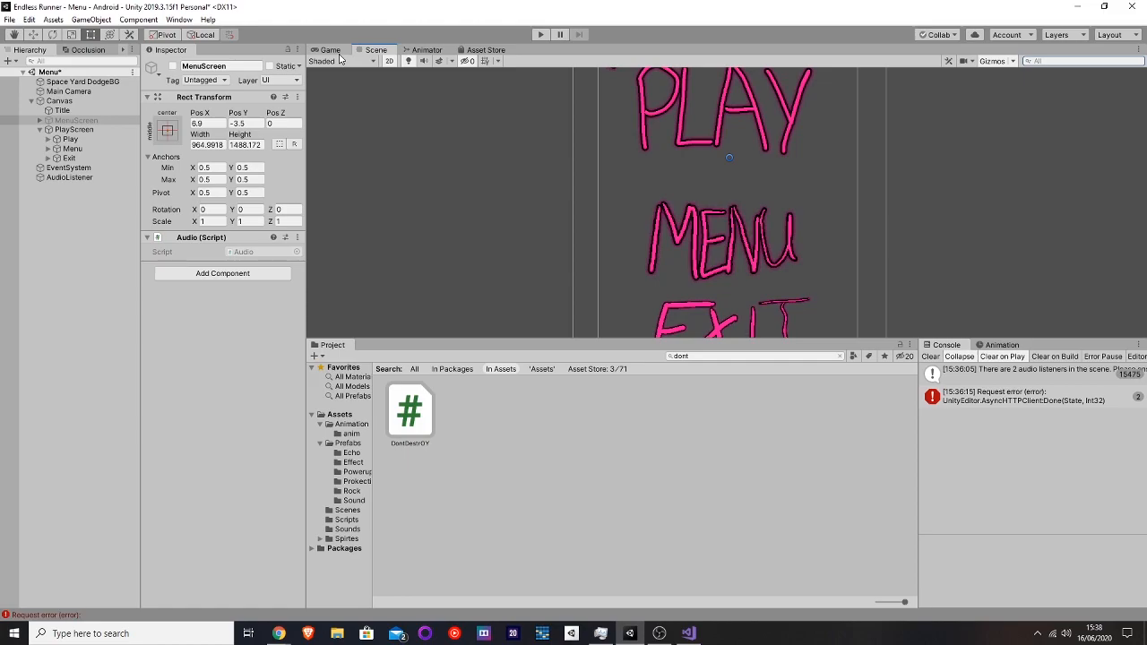